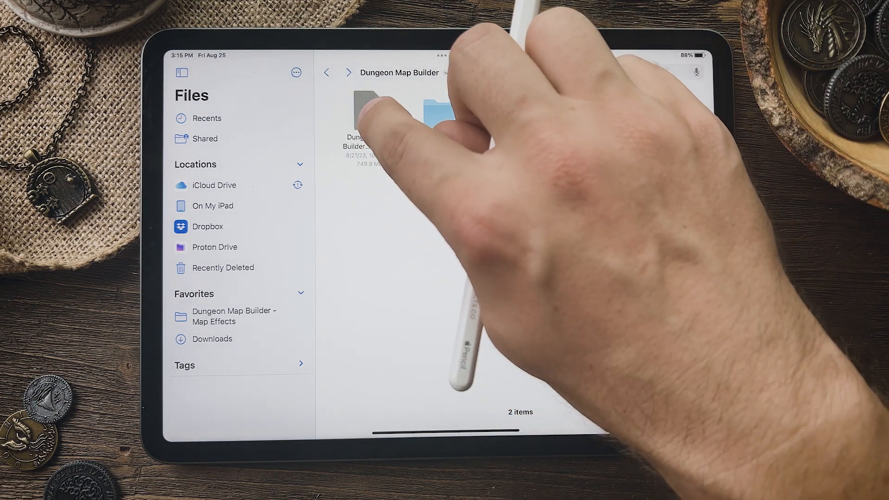
Uncompress the Dungeon Map Builder zip archive into a folder beside it.
{"action": "right_click", "coordinate": [369, 110]}
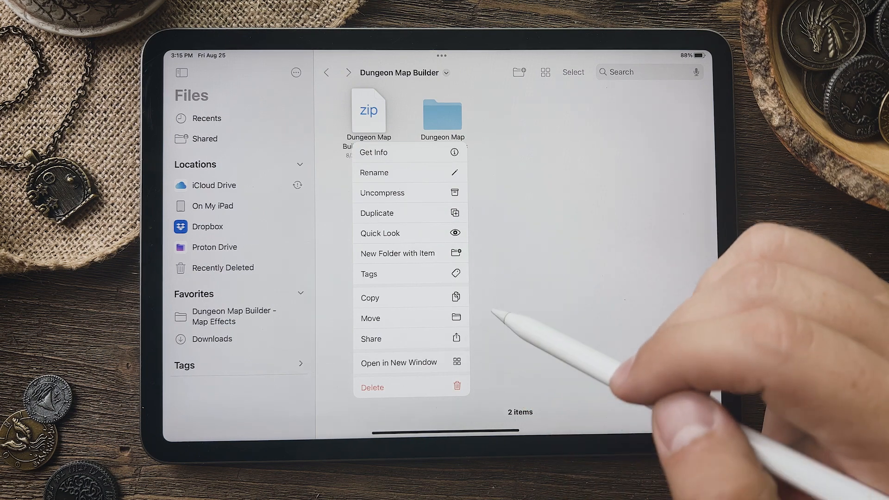
{"action": "mouse_move", "coordinate": [539, 233]}
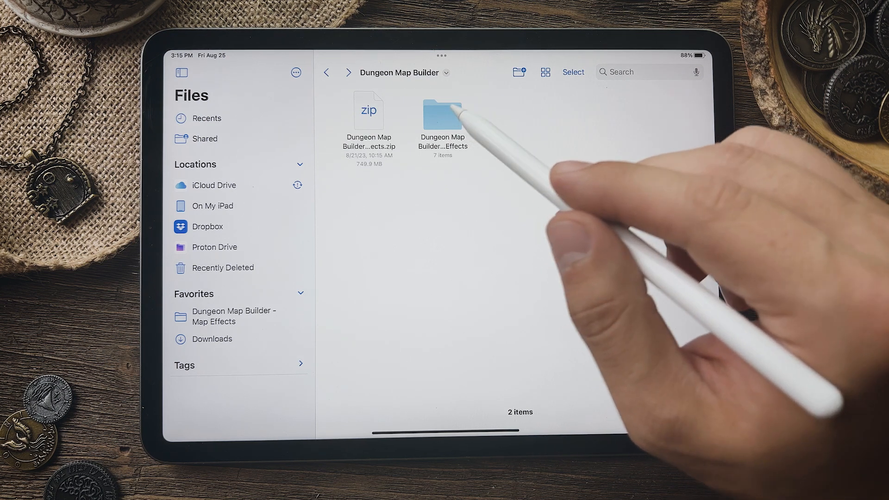
{"action": "mouse_move", "coordinate": [482, 150]}
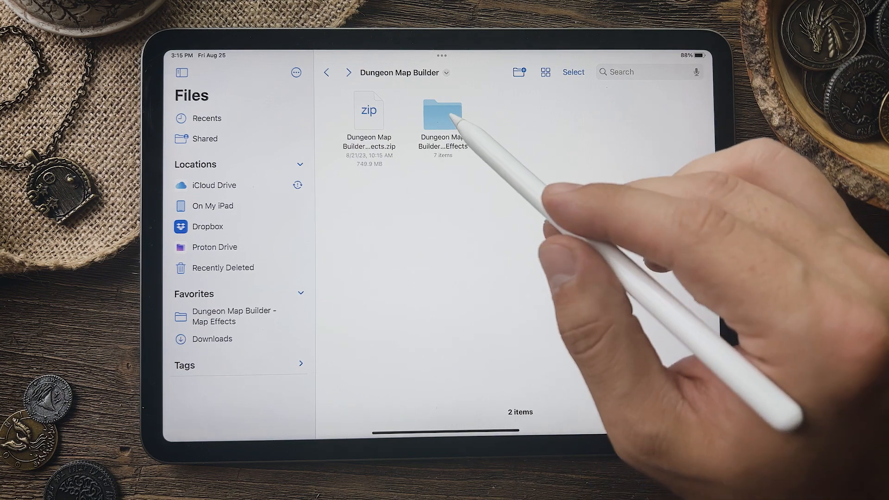
{"action": "mouse_move", "coordinate": [454, 120]}
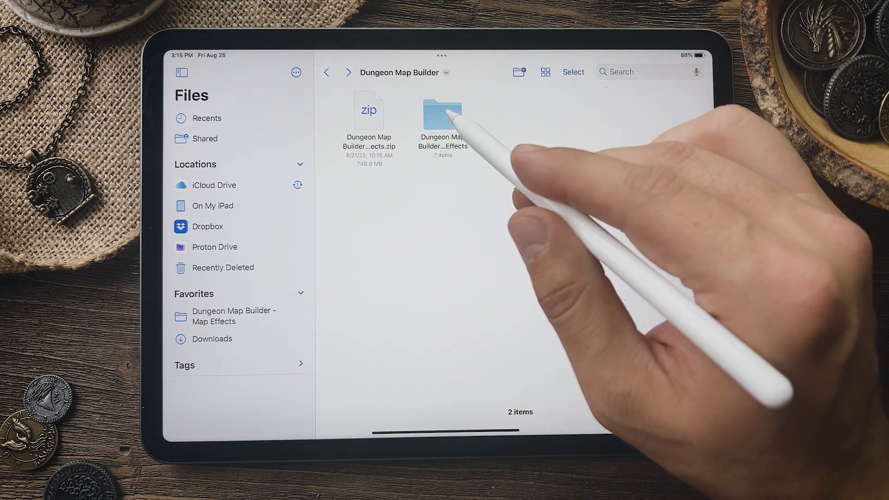
Enter the uncompressed Dungeon Map Builder folder to reach its Brushes subfolder.
{"action": "double_click", "coordinate": [442, 113]}
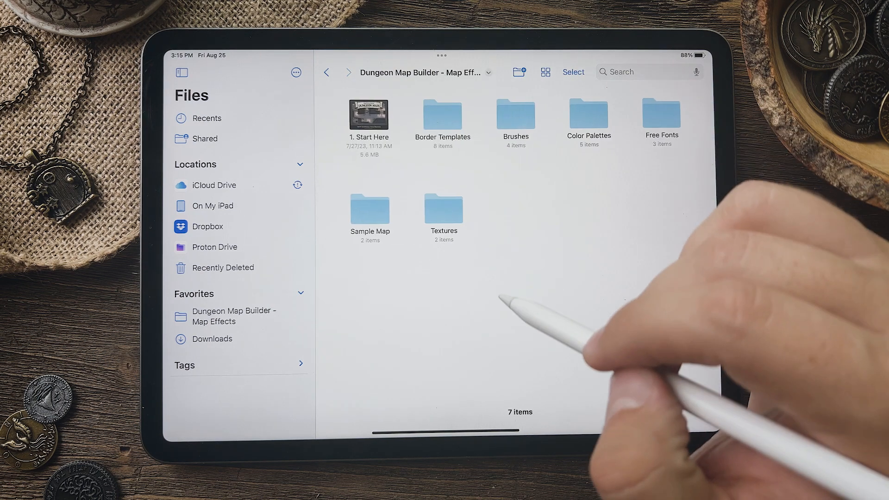
{"action": "mouse_move", "coordinate": [562, 323]}
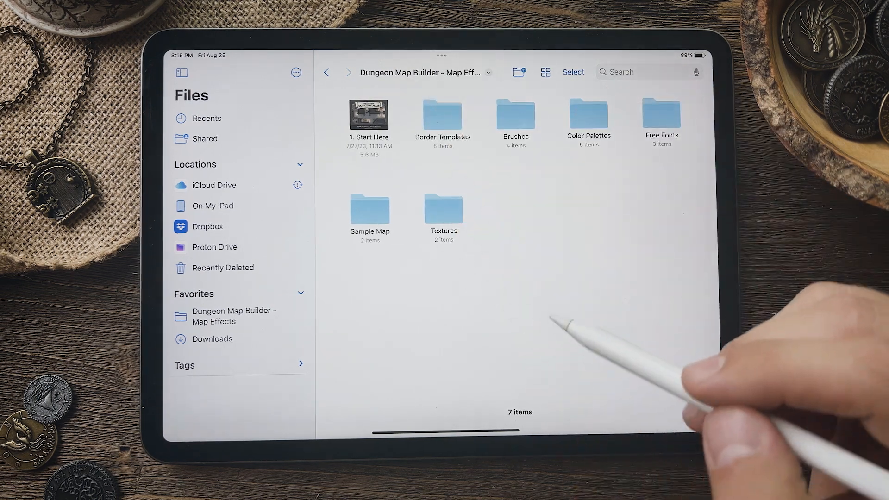
{"action": "mouse_move", "coordinate": [550, 256]}
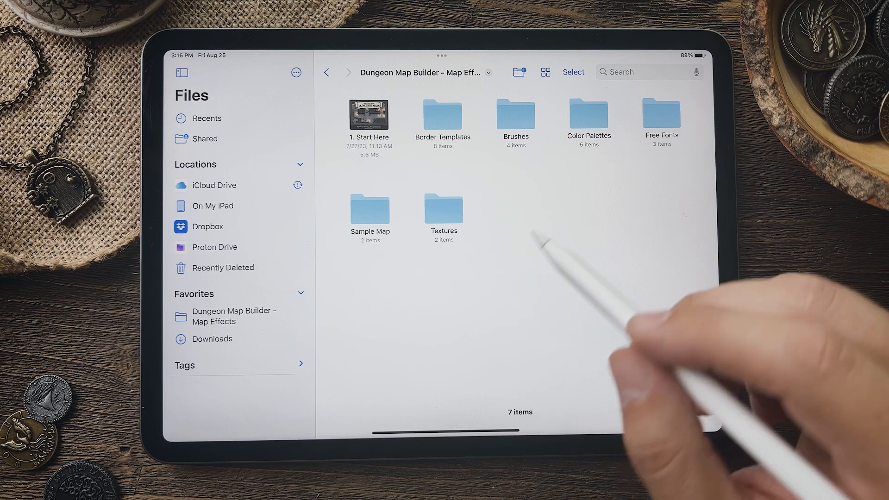
{"action": "mouse_move", "coordinate": [578, 136]}
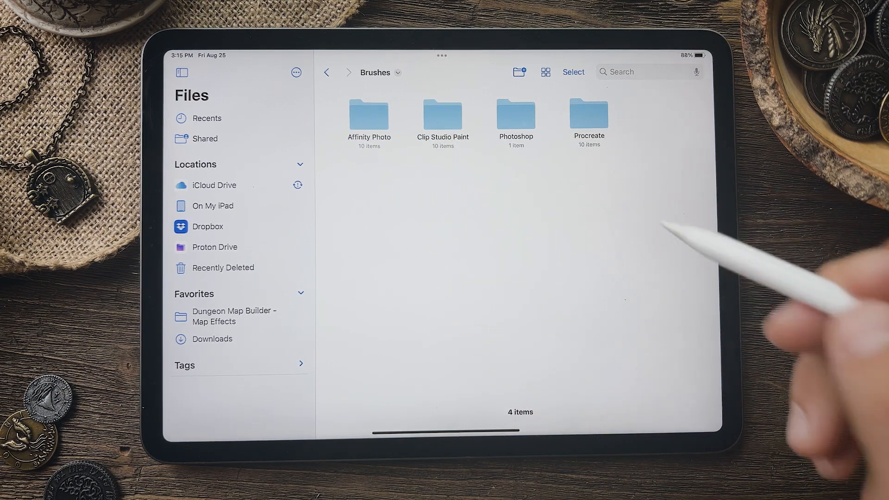
{"action": "mouse_move", "coordinate": [589, 120]}
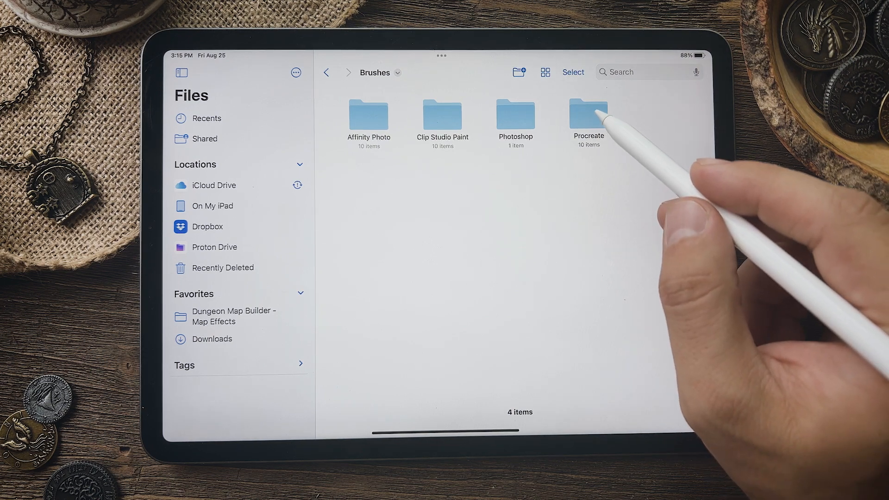
Import the ten Procreate .brushset files into Procreate and return to the Brushes folder.
{"action": "left_click", "coordinate": [589, 119]}
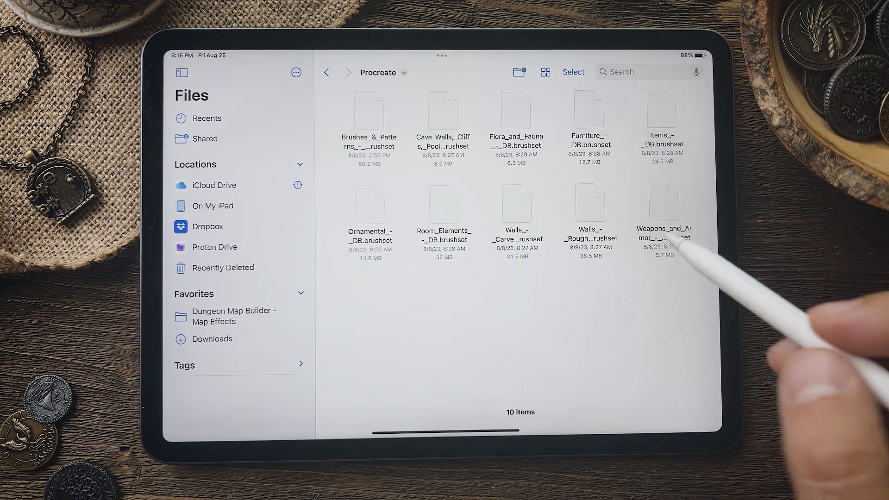
{"action": "mouse_move", "coordinate": [663, 213]}
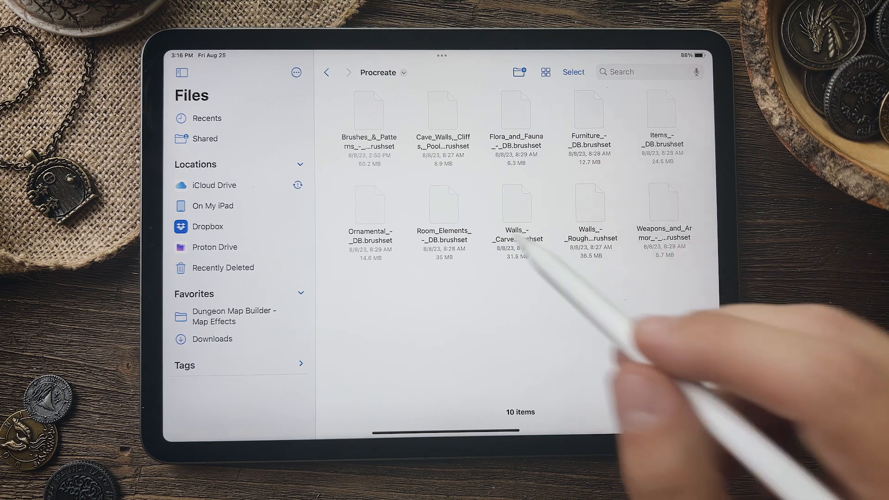
{"action": "mouse_move", "coordinate": [550, 391]}
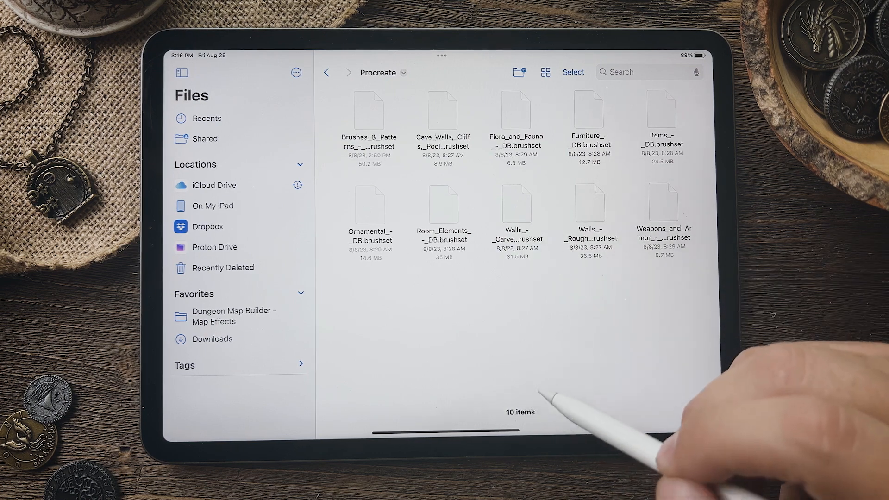
{"action": "mouse_move", "coordinate": [666, 267]}
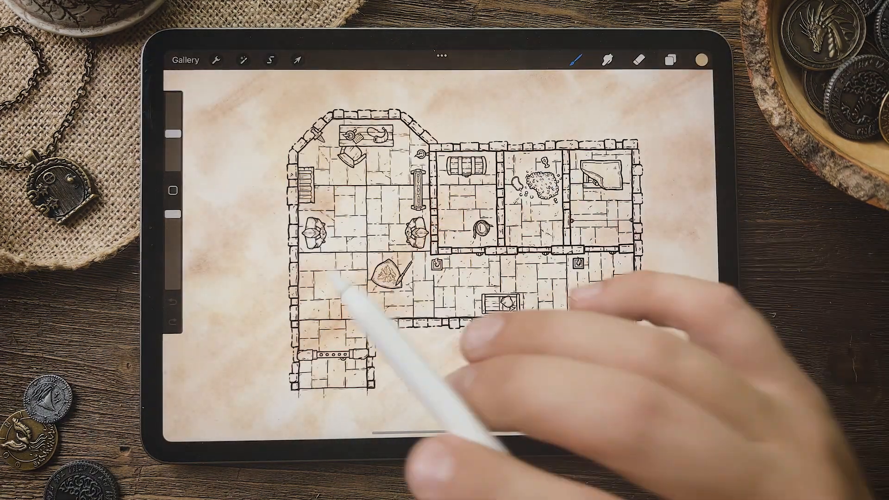
{"action": "left_click", "coordinate": [576, 60]}
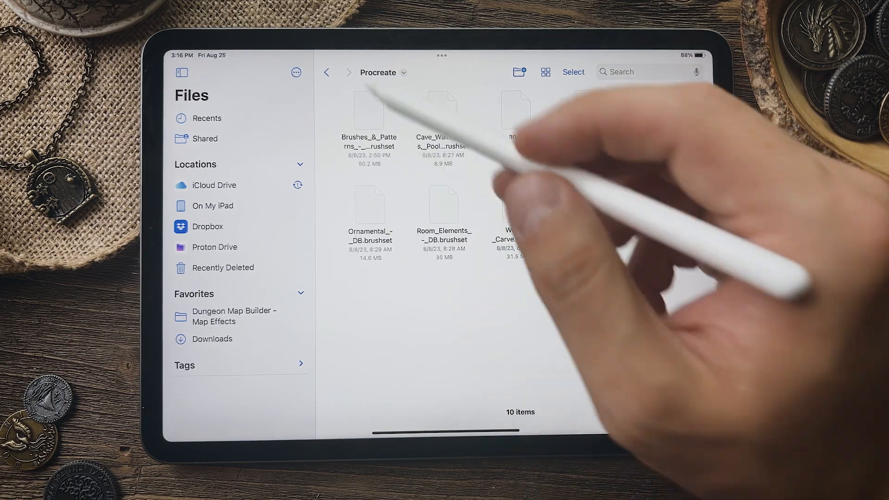
{"action": "left_click", "coordinate": [327, 73]}
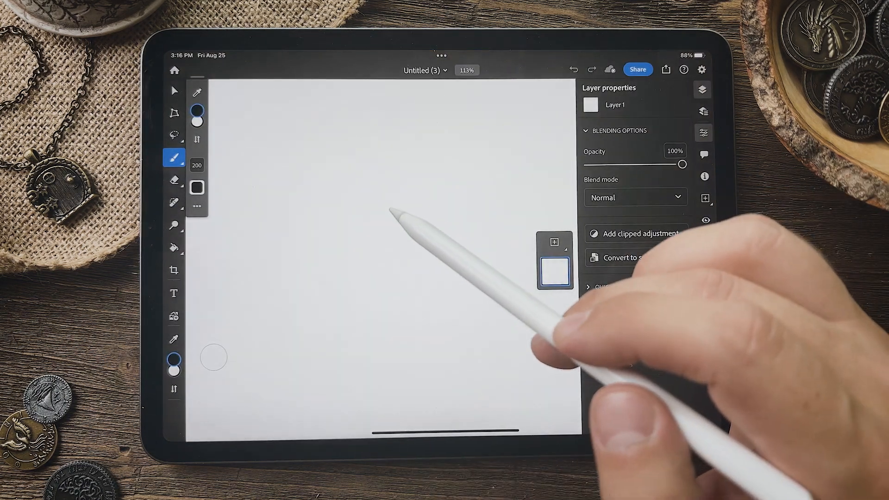
Import the Dungeon Map Builder .abr file into Photoshop's brush library from files.
{"action": "left_click", "coordinate": [175, 158]}
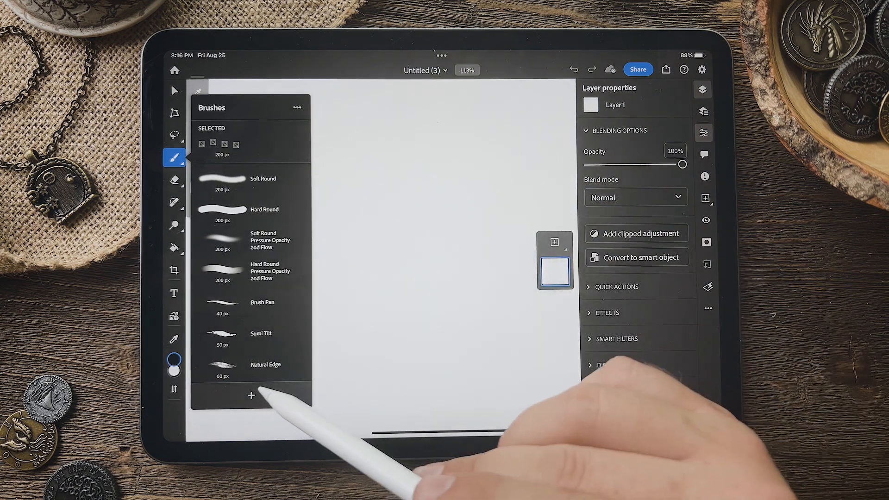
{"action": "left_click", "coordinate": [251, 396]}
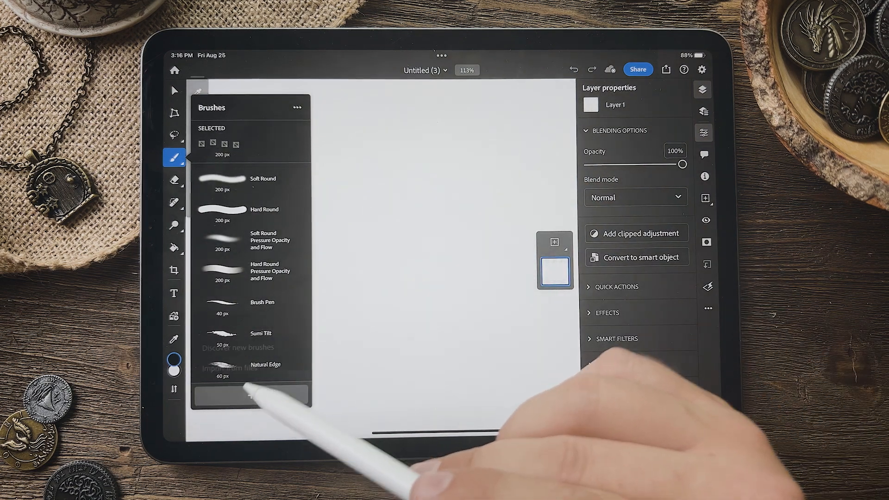
{"action": "left_click", "coordinate": [248, 396]}
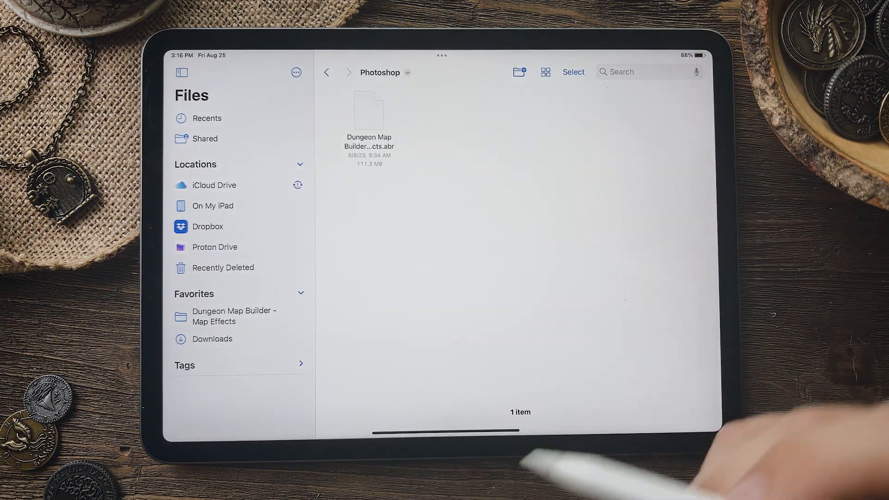
{"action": "mouse_move", "coordinate": [596, 340]}
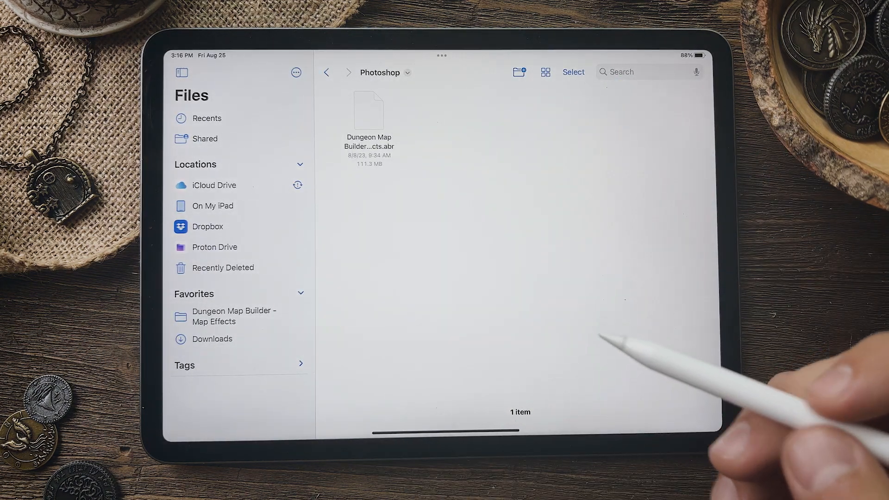
{"action": "left_click", "coordinate": [326, 72]}
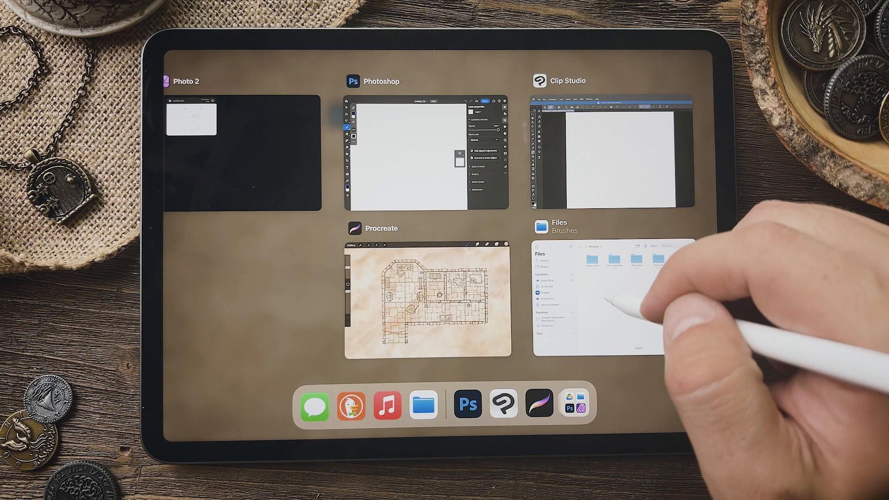
Switch back to Files on the Brushes folder.
{"action": "left_click", "coordinate": [610, 297]}
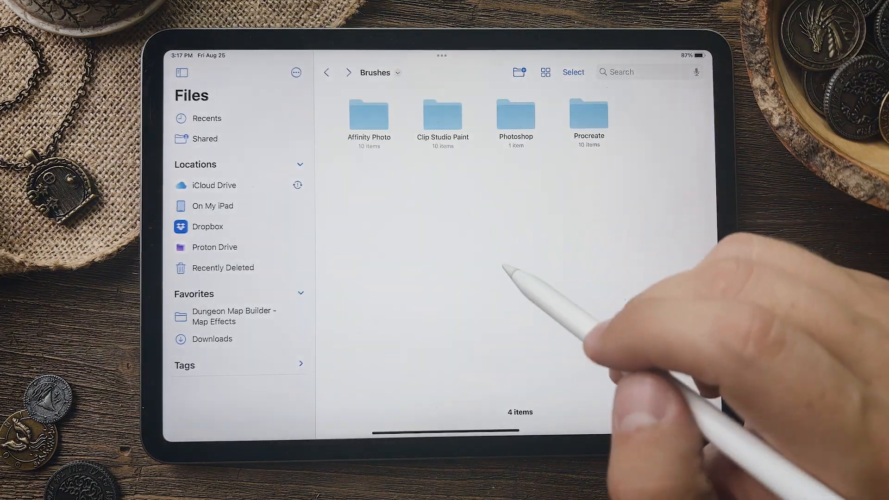
{"action": "mouse_move", "coordinate": [471, 252]}
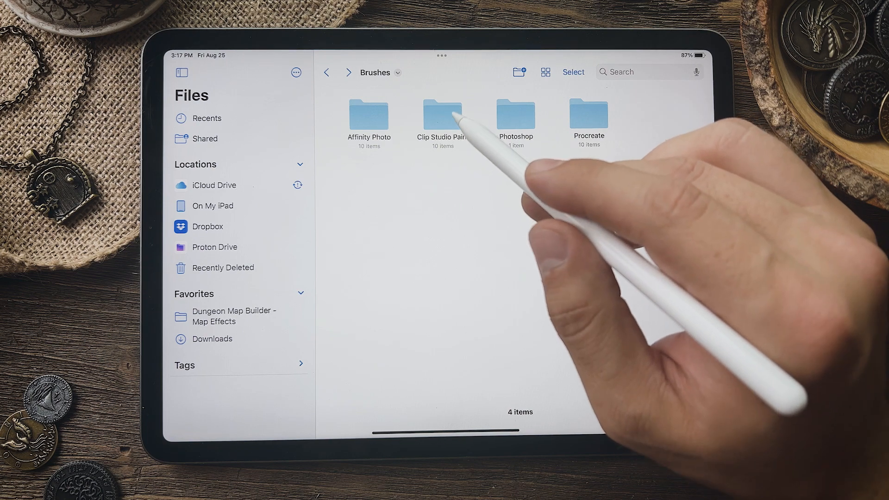
Share Weapons and Armor - DB.abr to Clip Studio Paint and confirm its sub tool palette registration.
{"action": "left_click", "coordinate": [441, 117]}
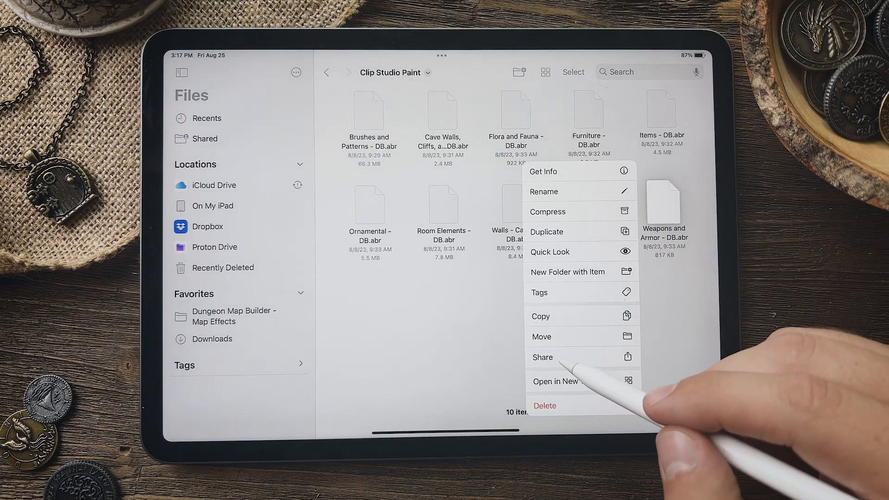
{"action": "left_click", "coordinate": [542, 357]}
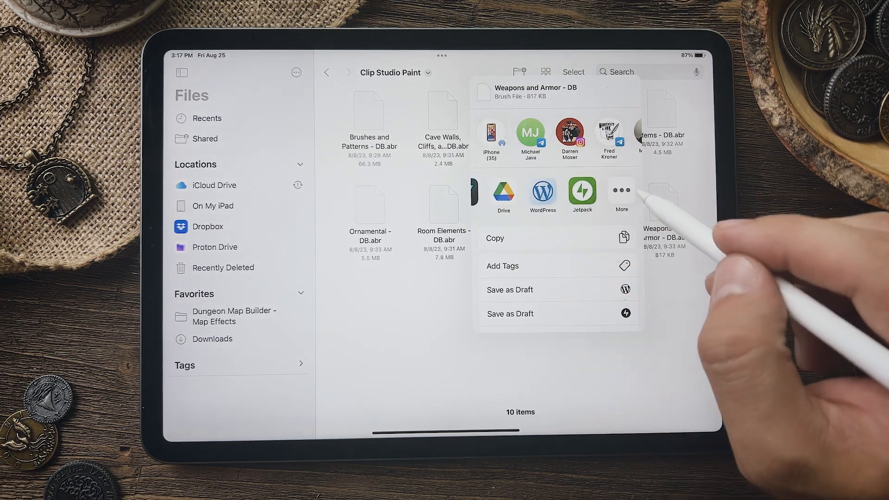
{"action": "left_click", "coordinate": [622, 190]}
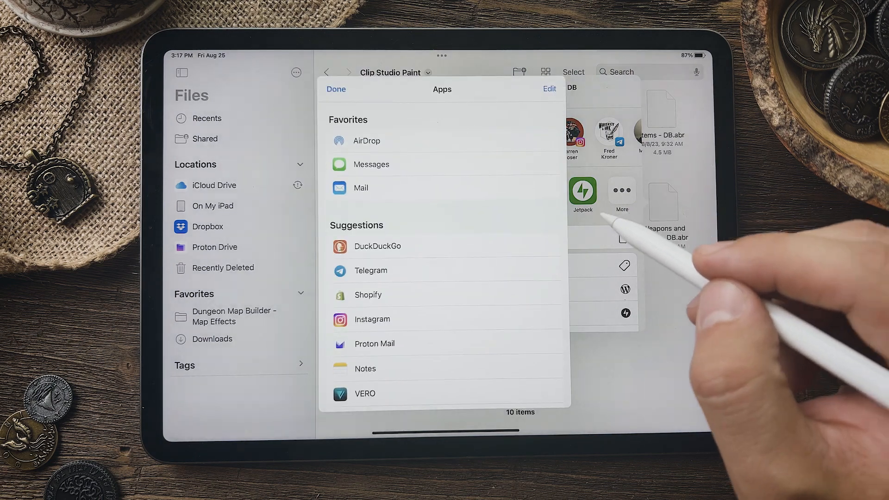
{"action": "scroll", "scroll_direction": "down", "scroll_amount": 3}
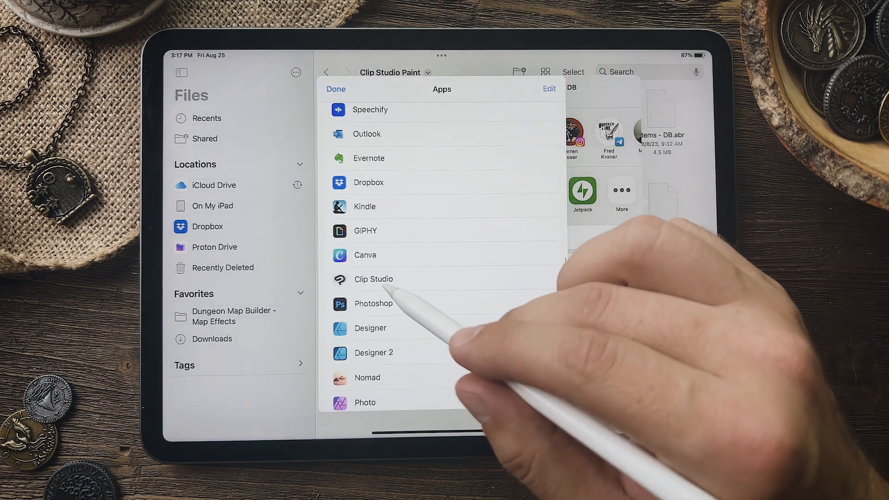
{"action": "left_click", "coordinate": [374, 279]}
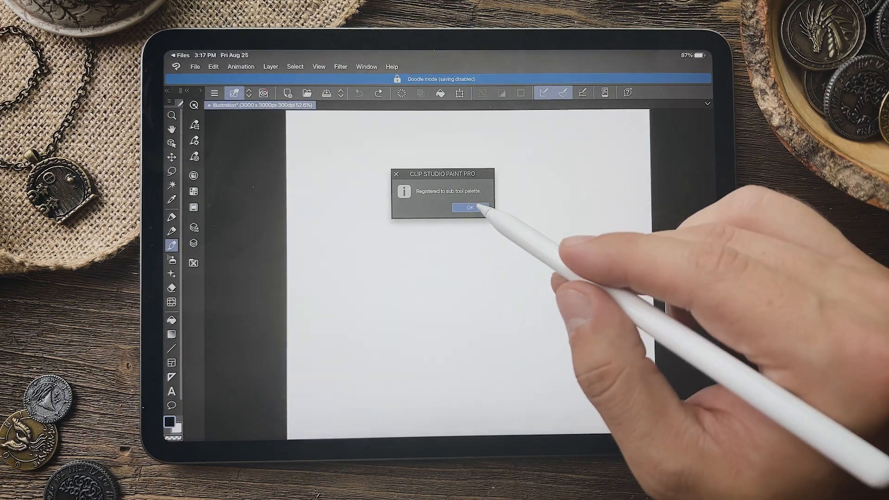
{"action": "left_click", "coordinate": [469, 207]}
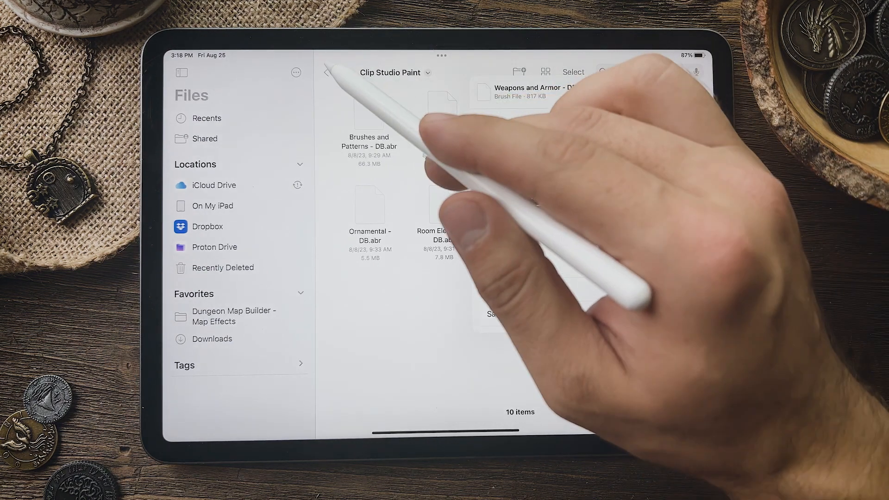
Go to the Affinity Photo brushes folder and dismiss Clip Studio Paint's unsupported format notice.
{"action": "left_click", "coordinate": [326, 72]}
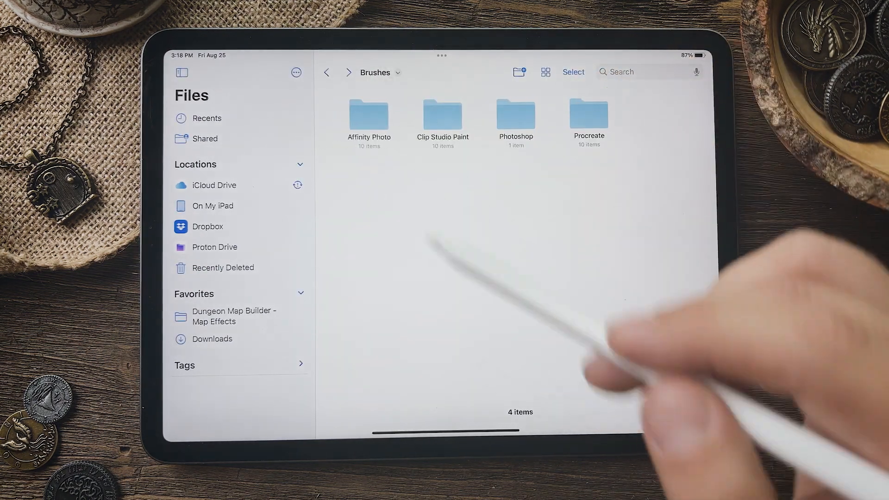
{"action": "mouse_move", "coordinate": [374, 120]}
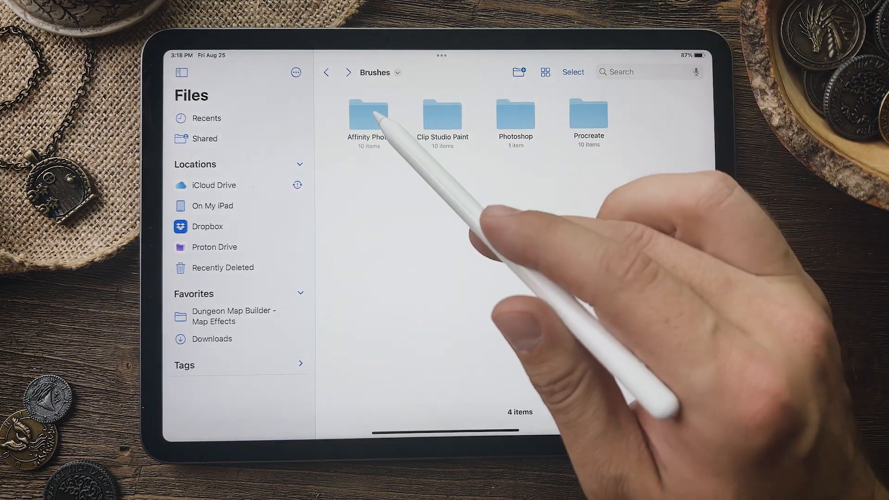
{"action": "left_click", "coordinate": [368, 110]}
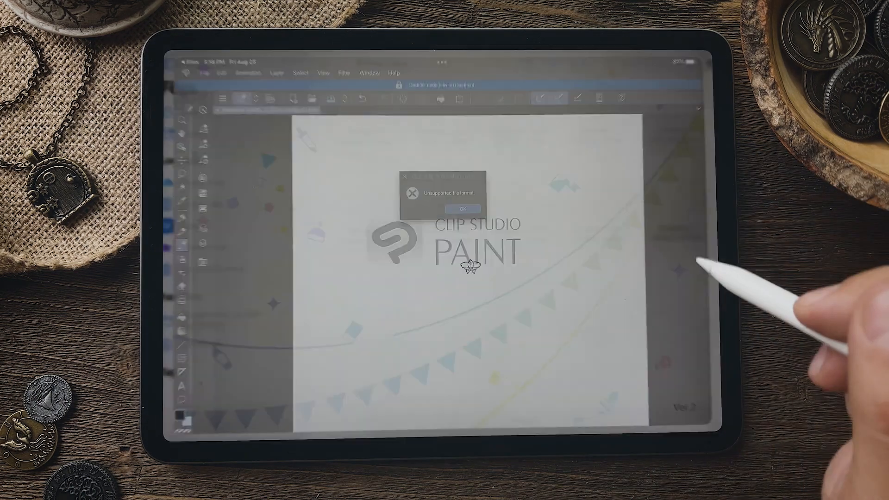
{"action": "left_click", "coordinate": [462, 209]}
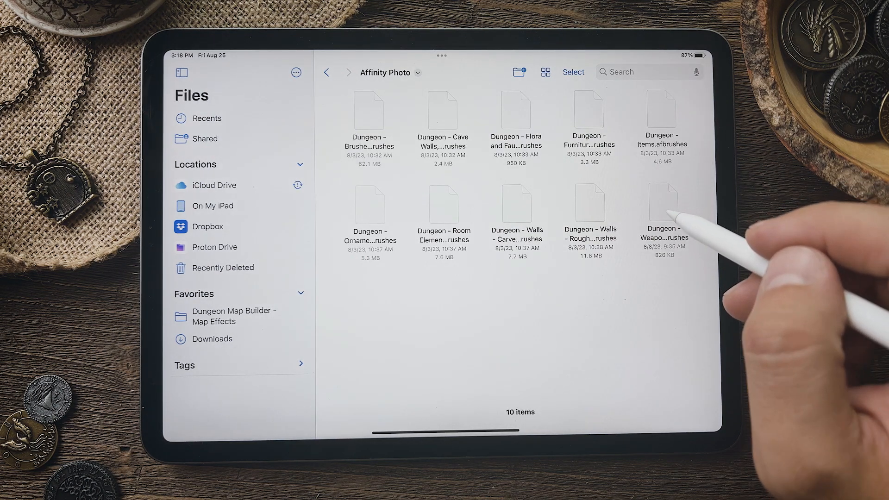
{"action": "mouse_move", "coordinate": [488, 355]}
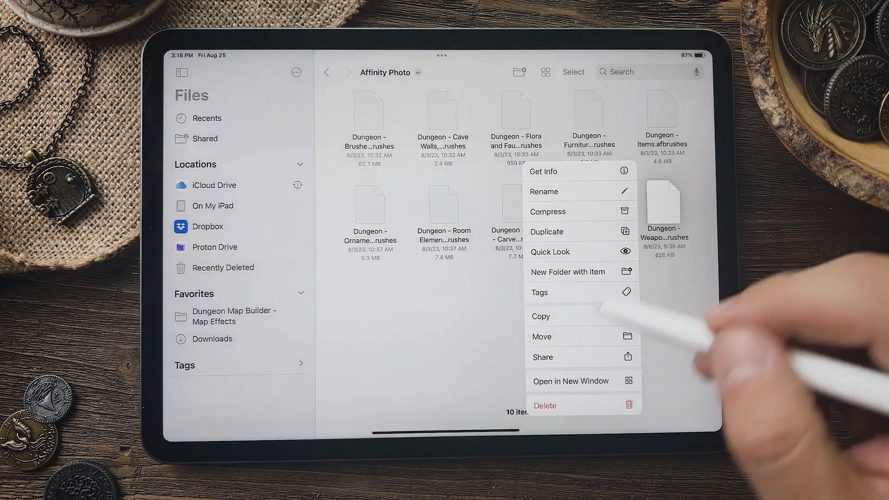
Share the Weapons and Armor .afbrushes file to Affinity Photo 2, importing 14 brushes into Dungeon - Weapons and Armor.
{"action": "left_click", "coordinate": [542, 357]}
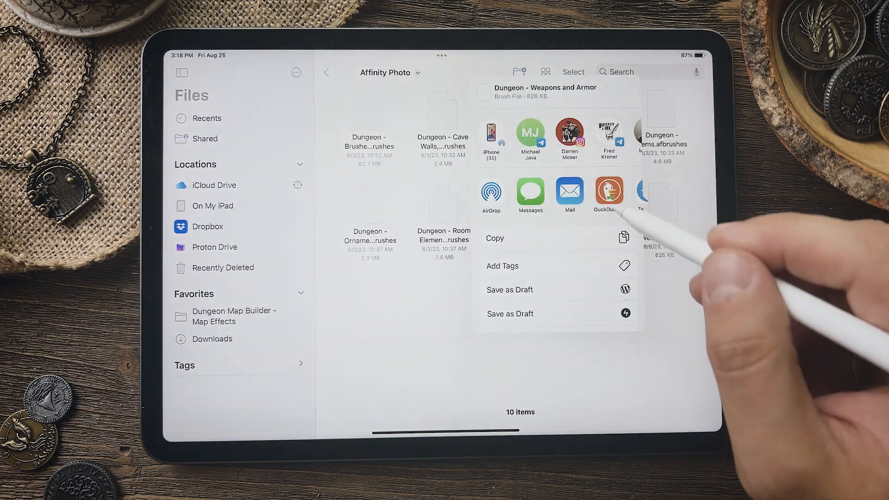
{"action": "scroll", "scroll_direction": "left", "scroll_amount": 3}
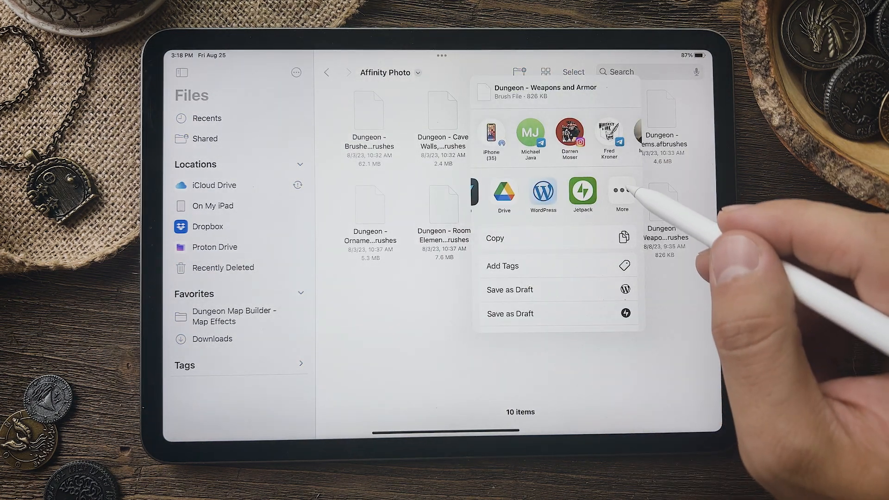
{"action": "left_click", "coordinate": [621, 192]}
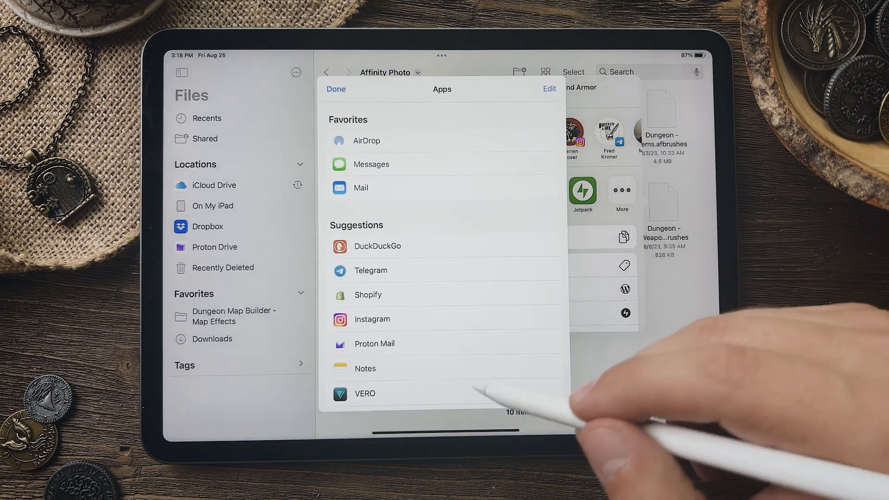
{"action": "scroll", "scroll_direction": "down", "scroll_amount": 3}
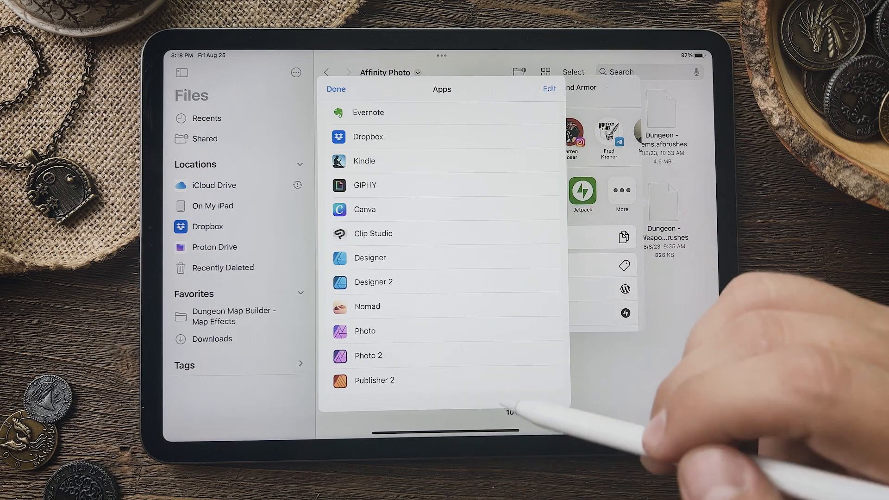
{"action": "left_click", "coordinate": [335, 89]}
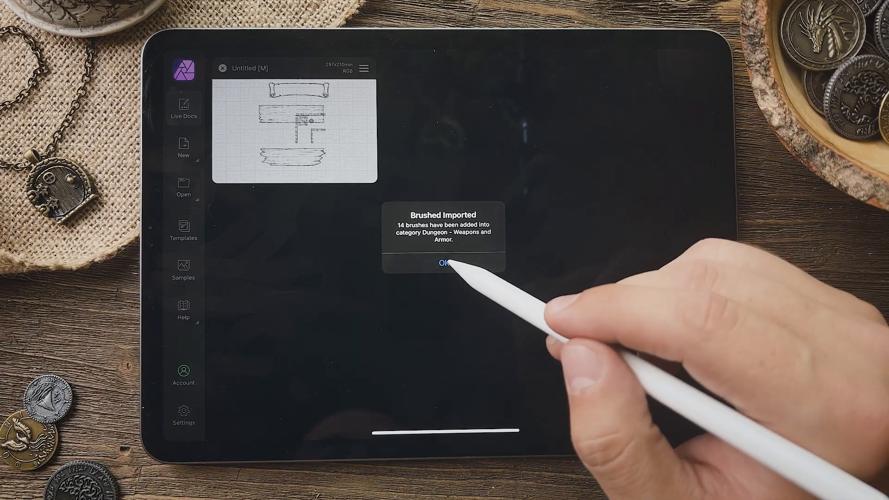
{"action": "left_click", "coordinate": [444, 262]}
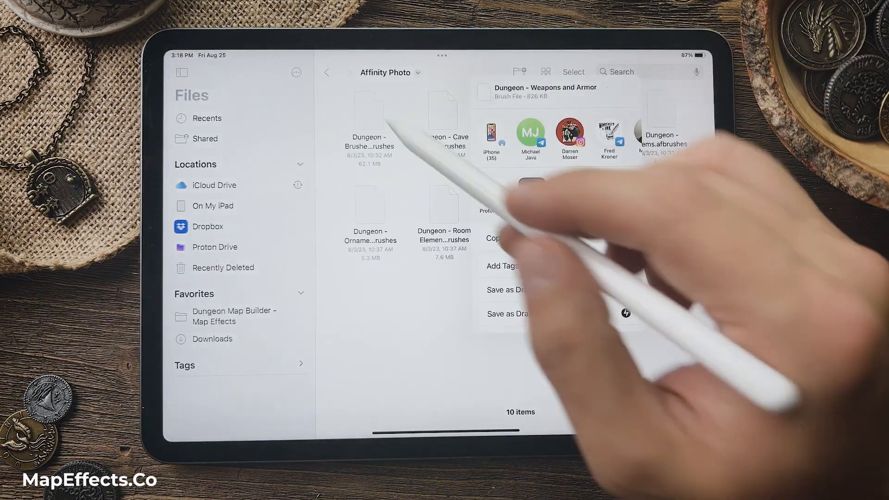
{"action": "left_click", "coordinate": [327, 72]}
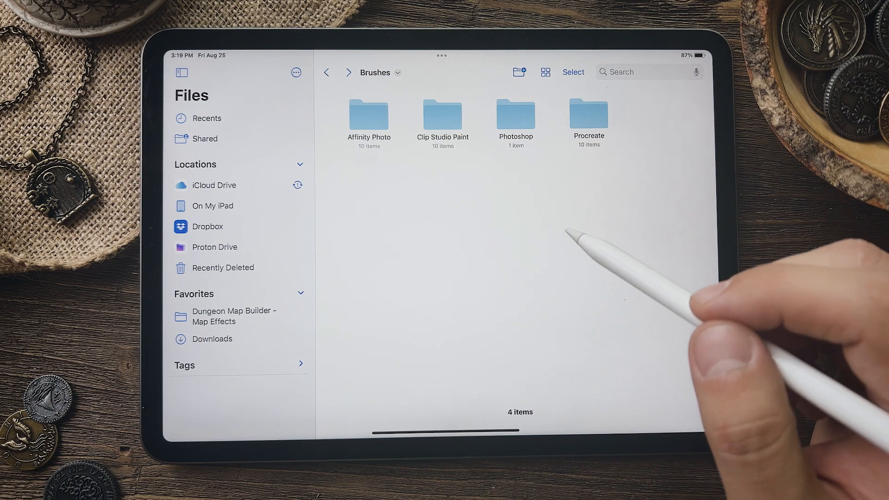
{"action": "mouse_move", "coordinate": [494, 300]}
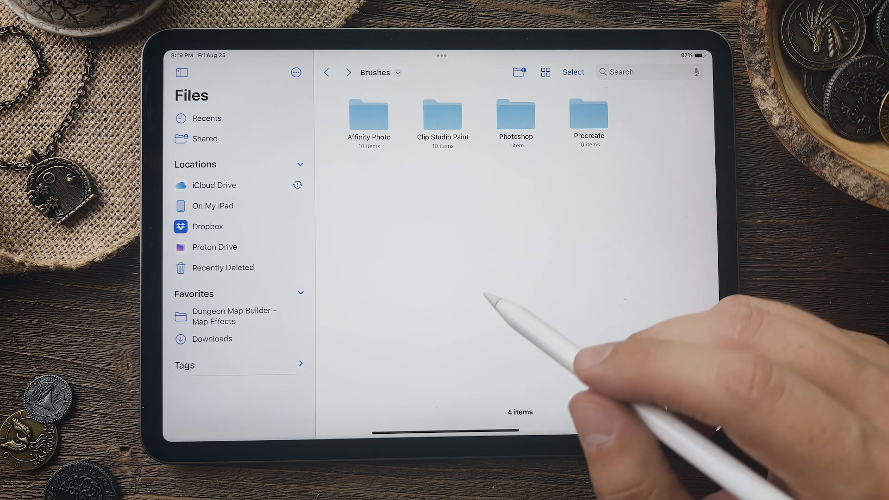
{"action": "mouse_move", "coordinate": [578, 239]}
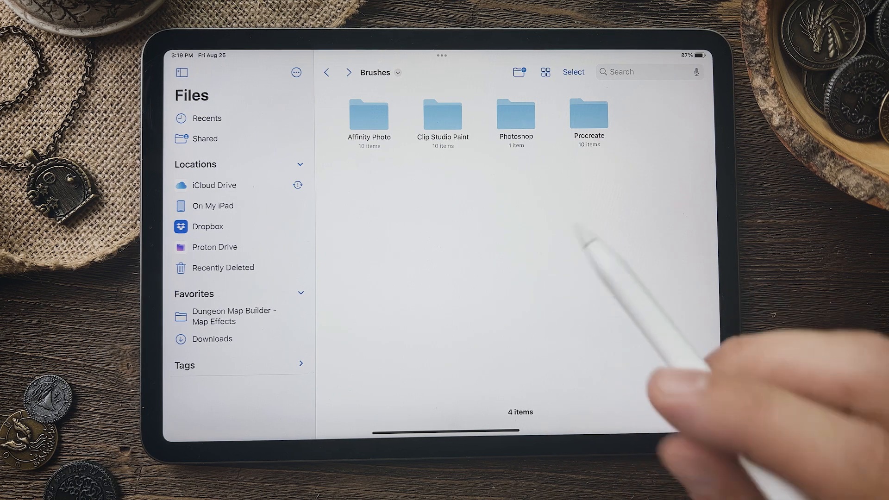